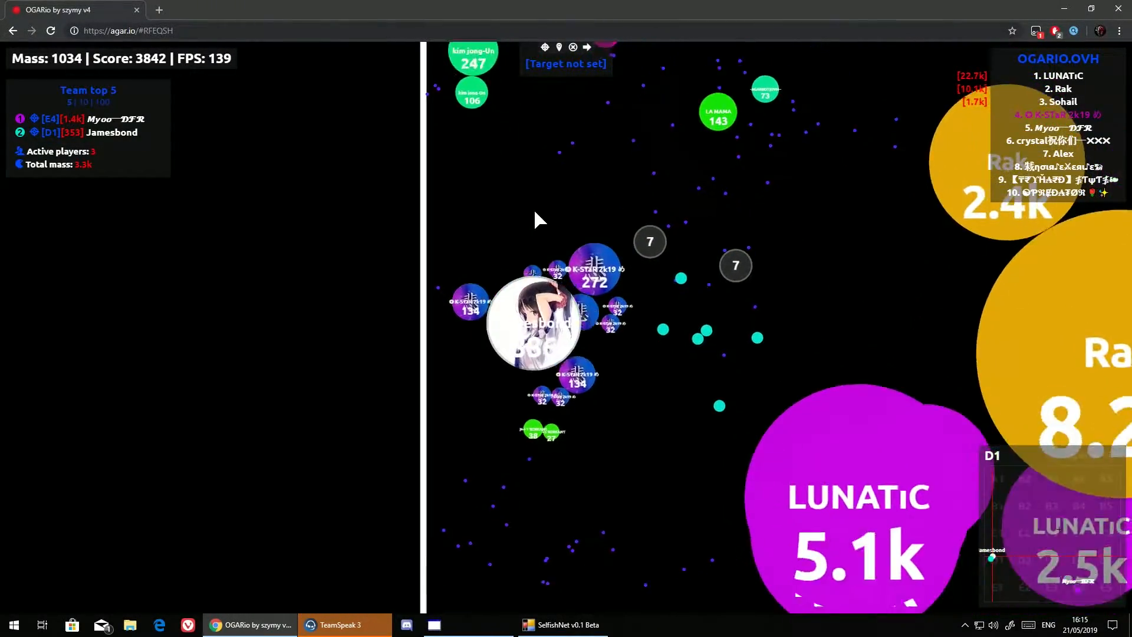
# Grow the cell past 3349 mass, then split it into several pieces with Space
pyautogui.press('space')
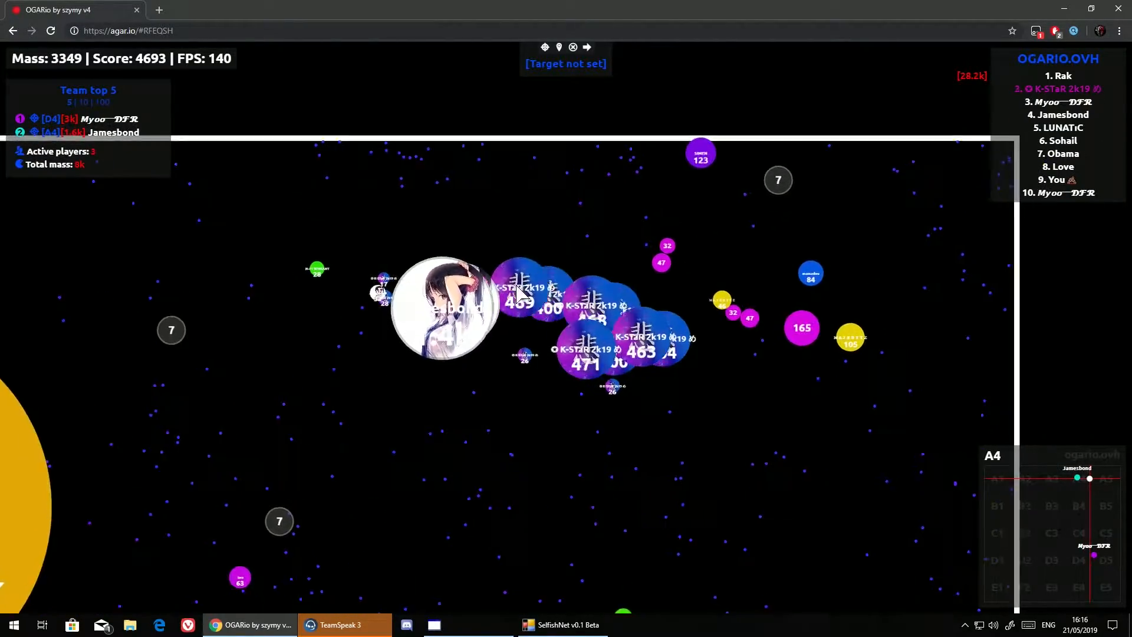
pyautogui.press('space')
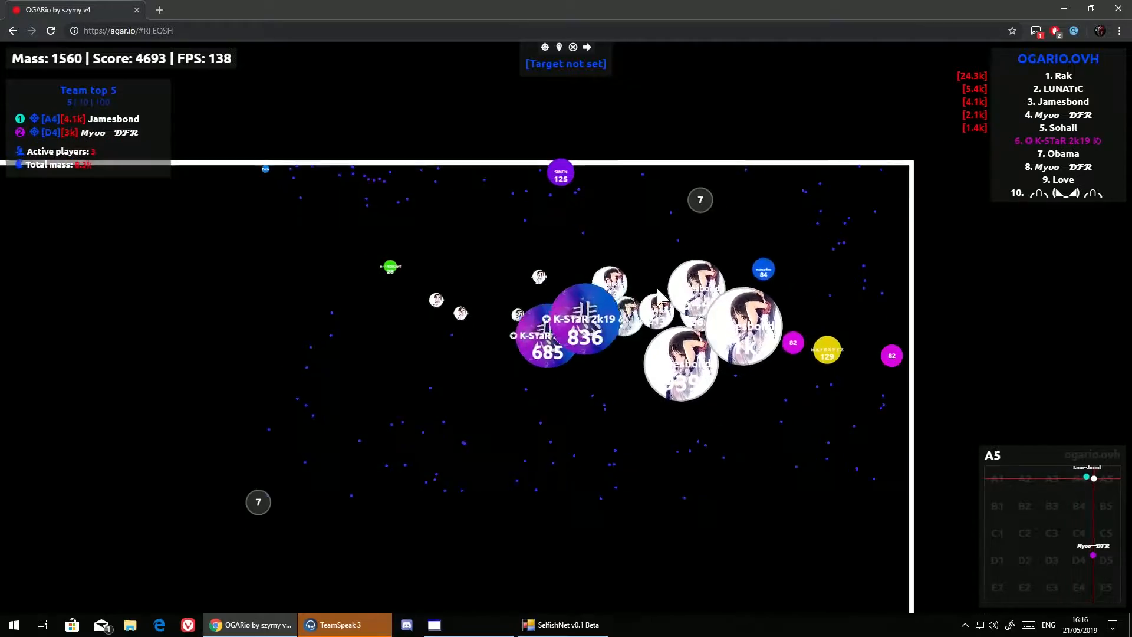